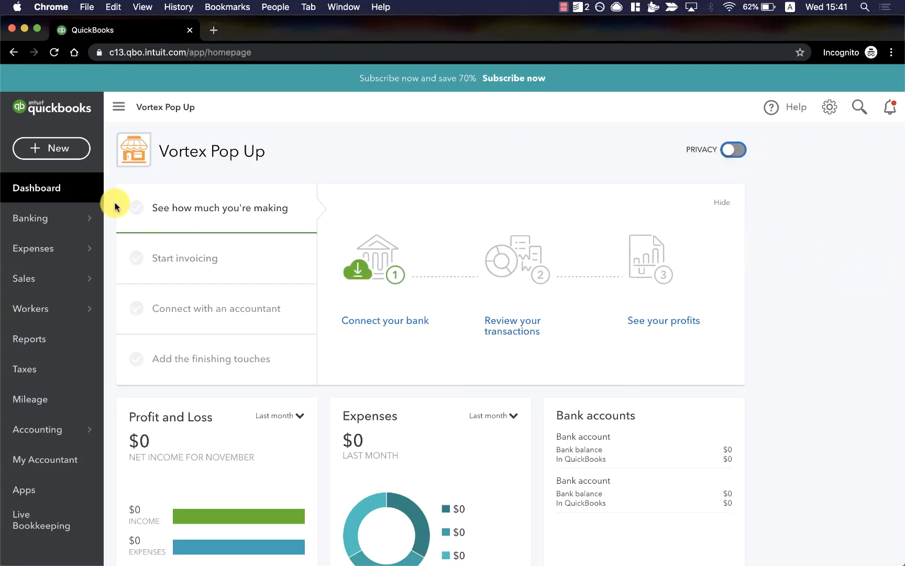
Bring up the Pay Bills screen listing the open $690 Shelves & More bill.
{"action": "left_click", "coordinate": [50, 149]}
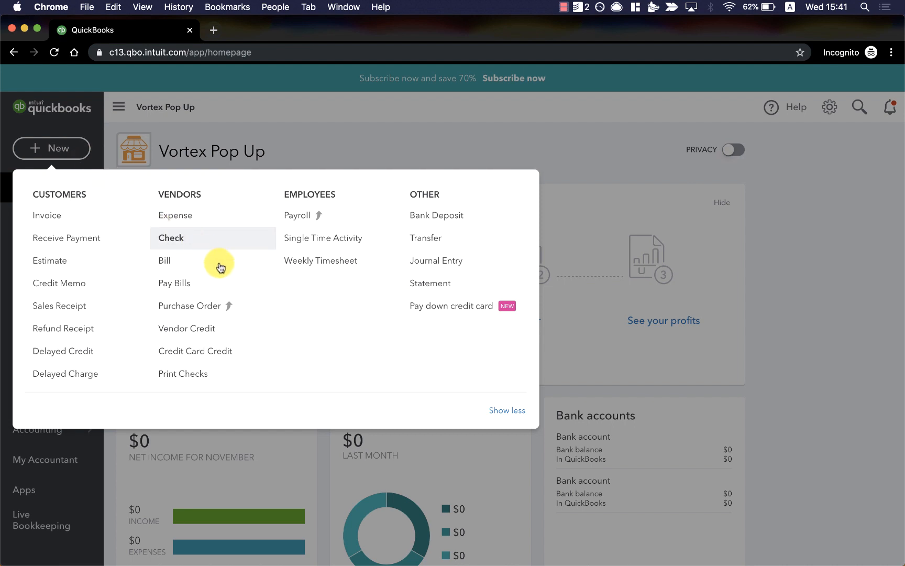
{"action": "left_click", "coordinate": [174, 283]}
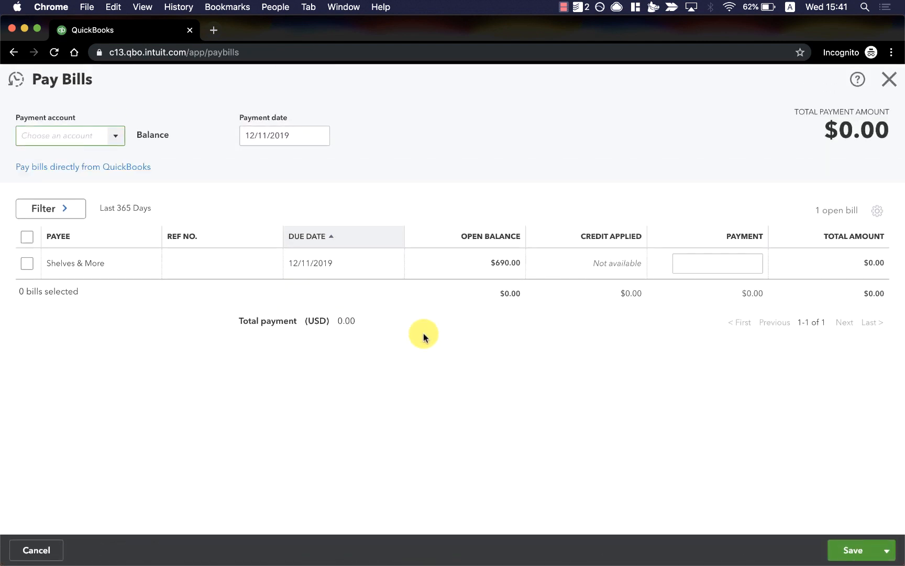
{"action": "mouse_move", "coordinate": [424, 269]}
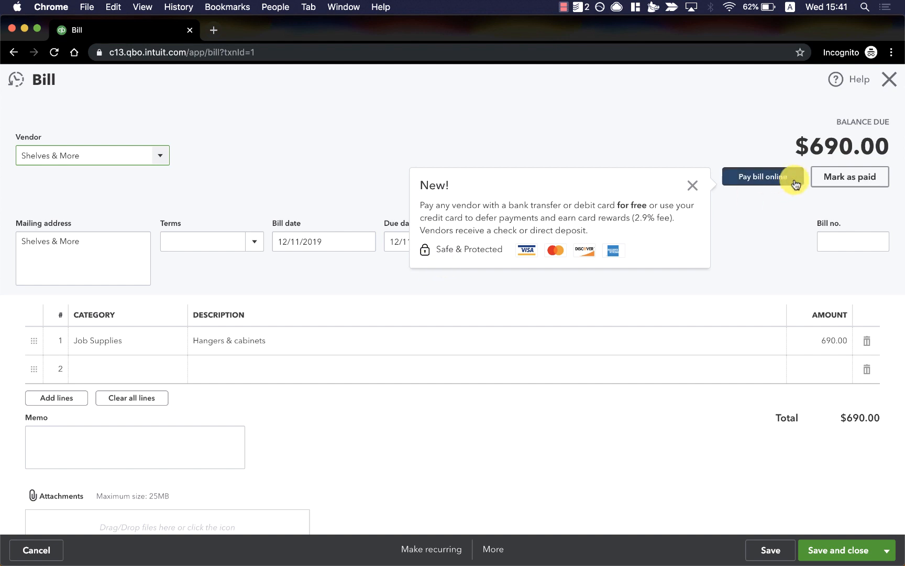
Start paying the $690 bill online and authorize Bill Pay by Melio to access the company.
{"action": "left_click", "coordinate": [761, 177]}
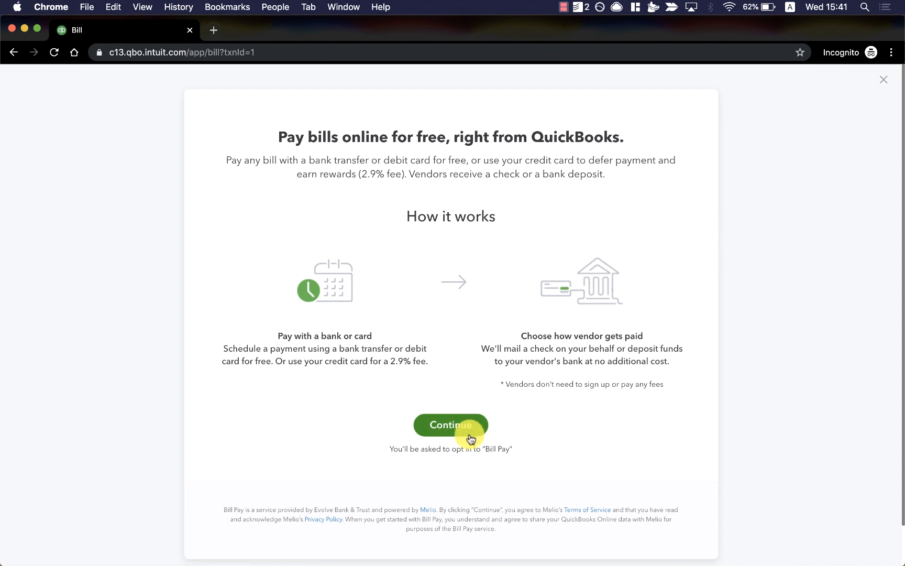
{"action": "left_click", "coordinate": [450, 425]}
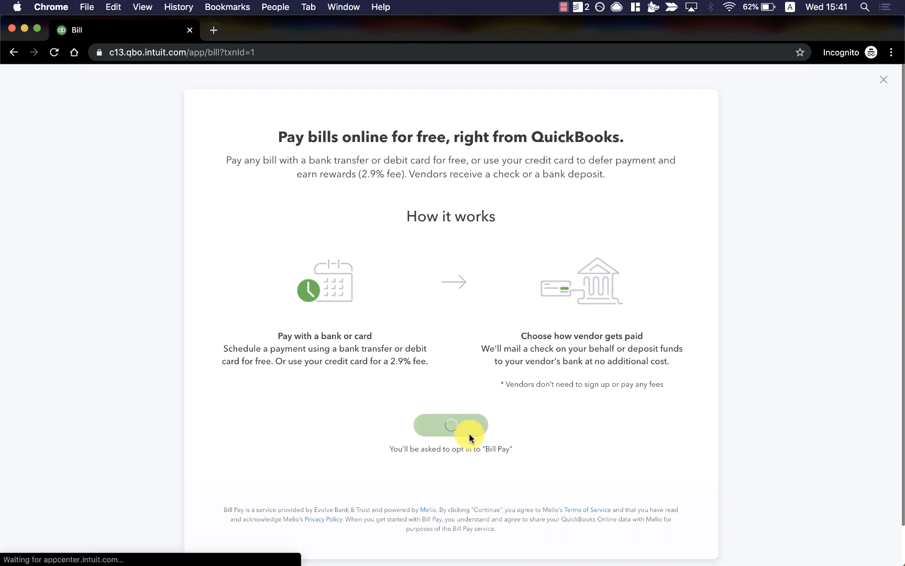
{"action": "left_click", "coordinate": [450, 425]}
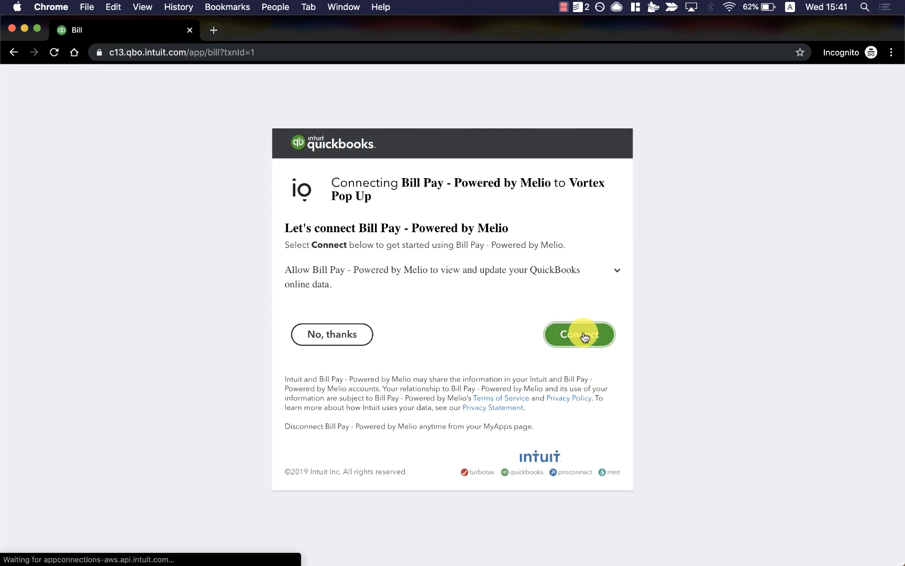
{"action": "left_click", "coordinate": [578, 334]}
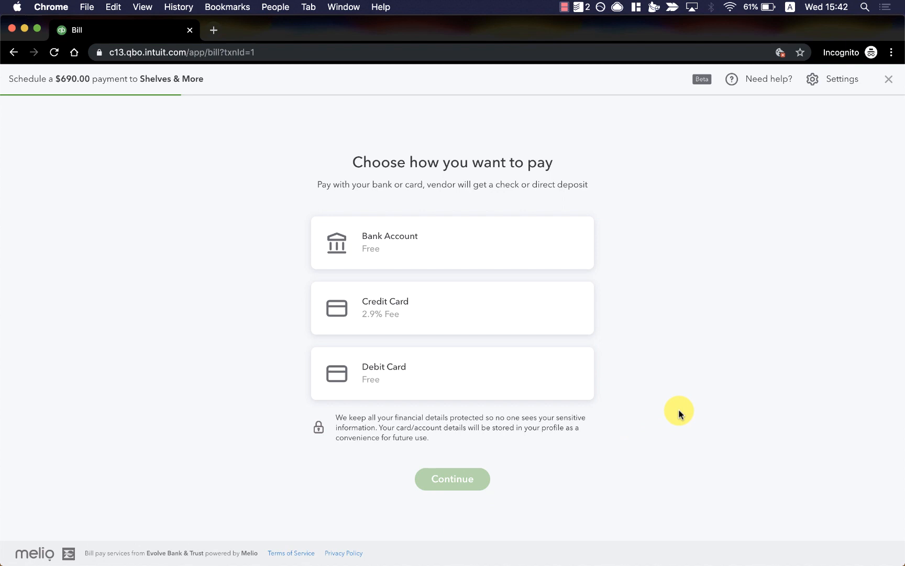
{"action": "mouse_move", "coordinate": [703, 400]}
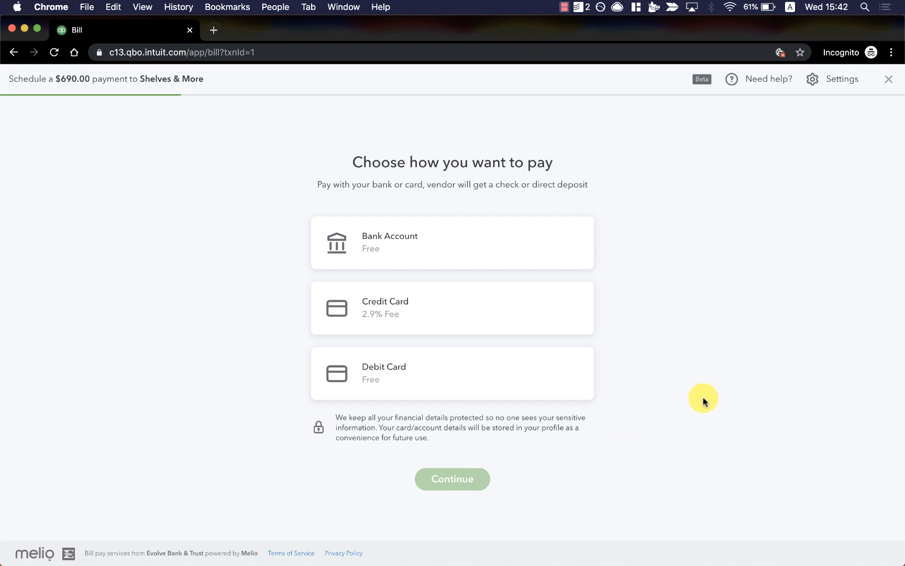
{"action": "mouse_move", "coordinate": [696, 399]}
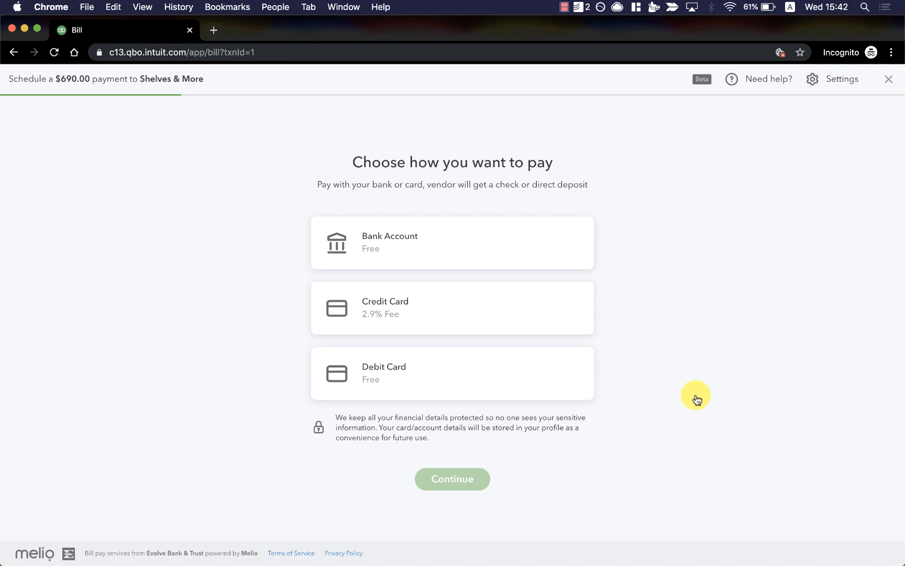
{"action": "mouse_move", "coordinate": [557, 346]}
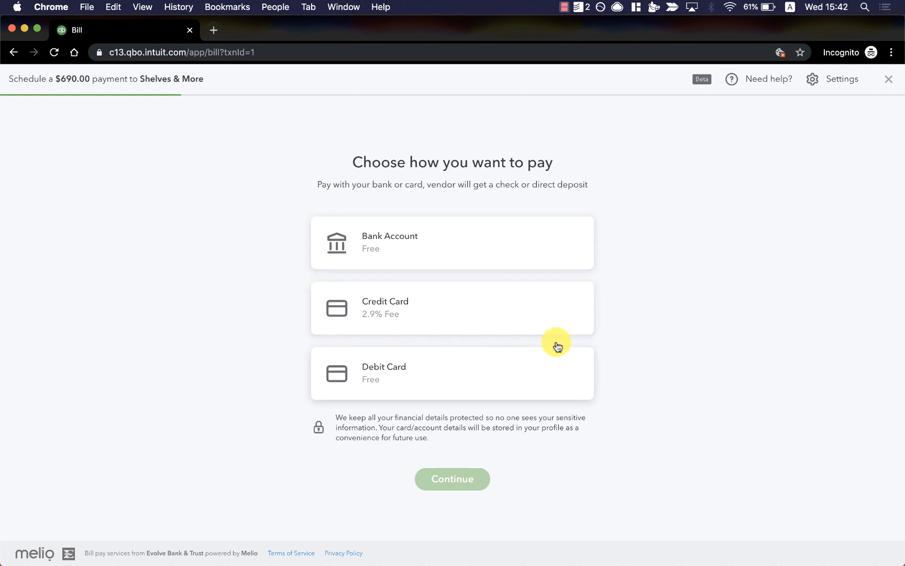
{"action": "mouse_move", "coordinate": [507, 240]}
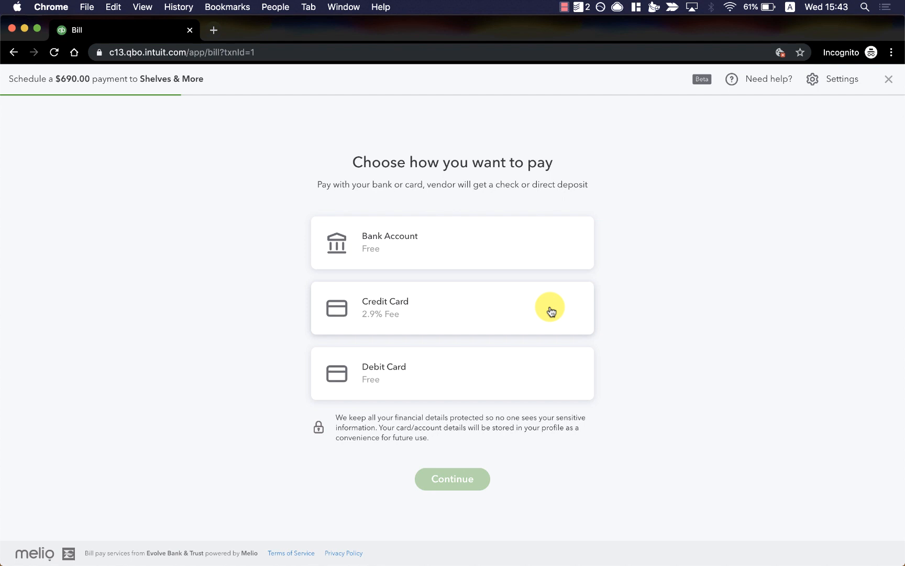
{"action": "mouse_move", "coordinate": [550, 369]}
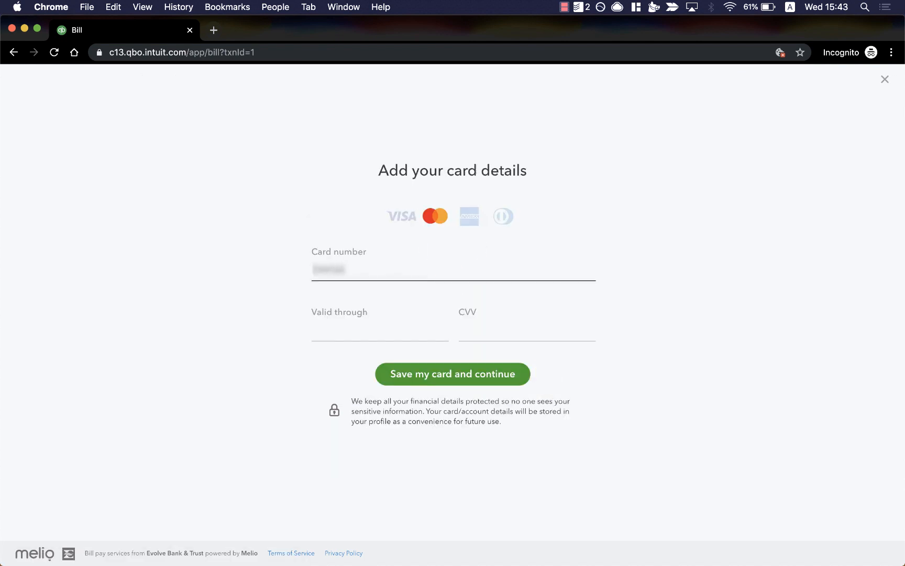
Save the MasterCard with cardholder details and continue with it as payment method.
{"action": "left_click", "coordinate": [451, 374]}
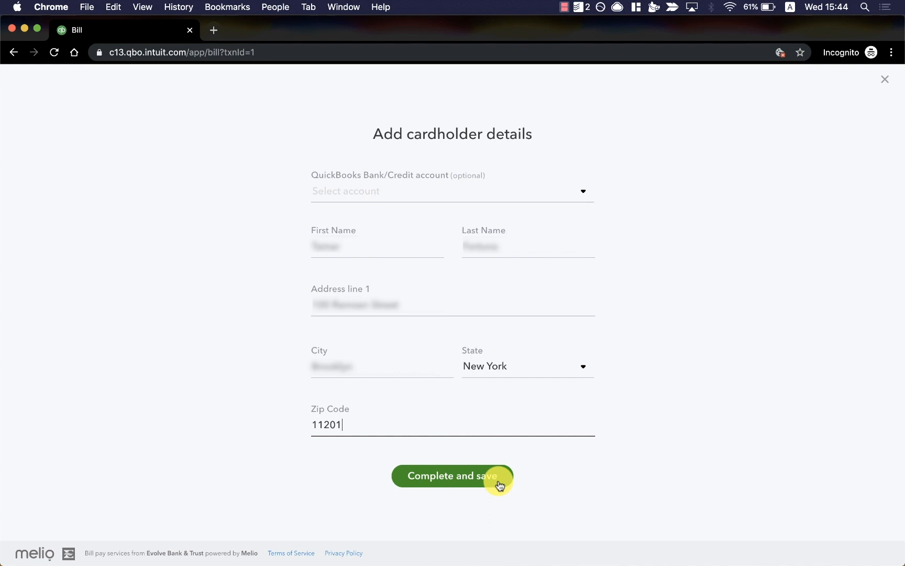
{"action": "left_click", "coordinate": [452, 476]}
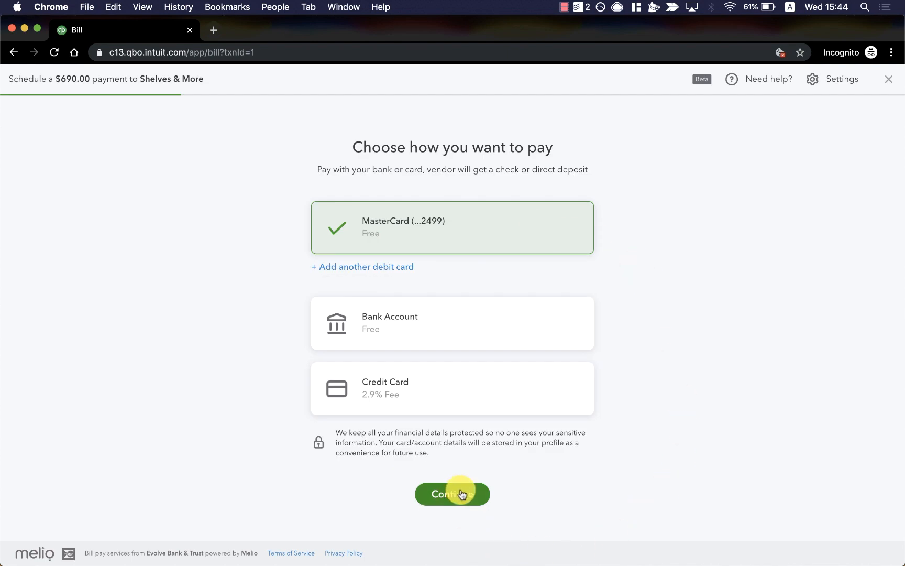
{"action": "left_click", "coordinate": [451, 494]}
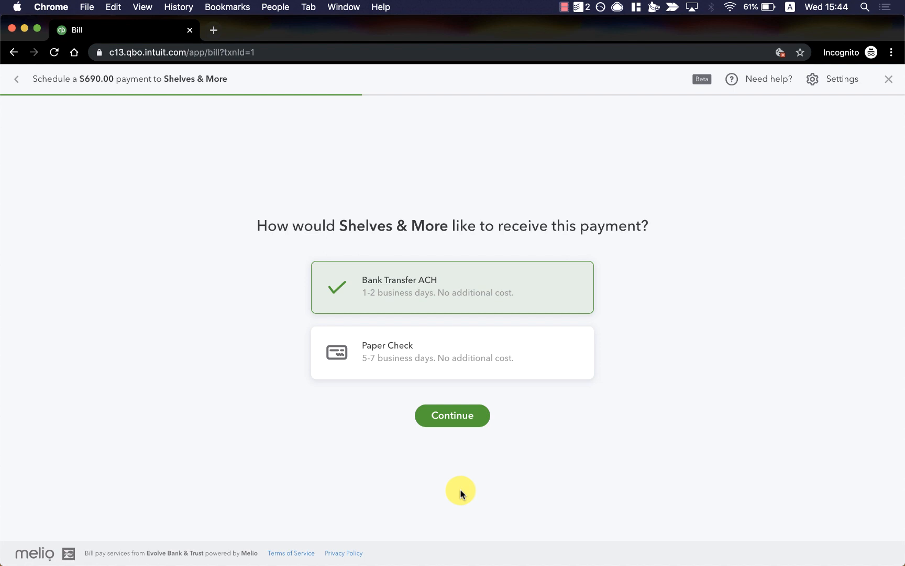
{"action": "mouse_move", "coordinate": [614, 465]}
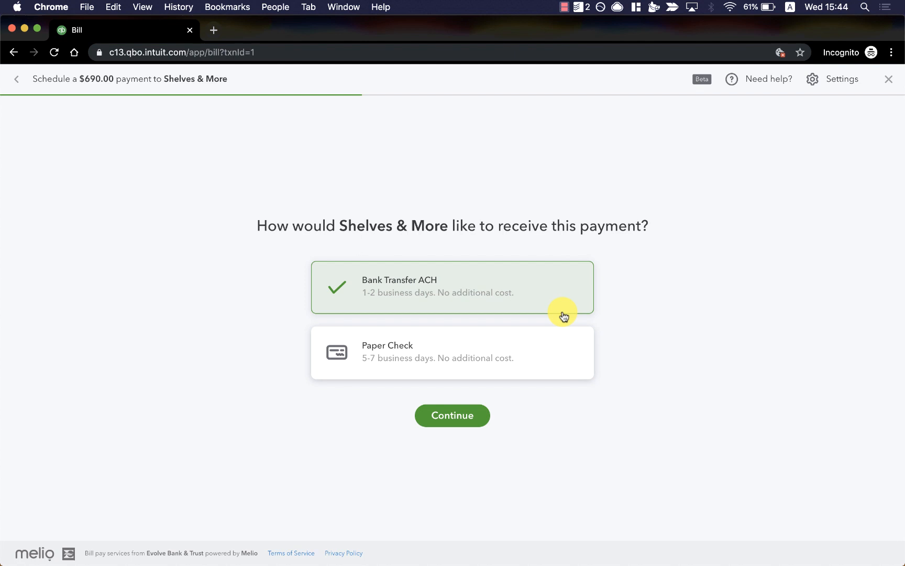
{"action": "mouse_move", "coordinate": [548, 349]}
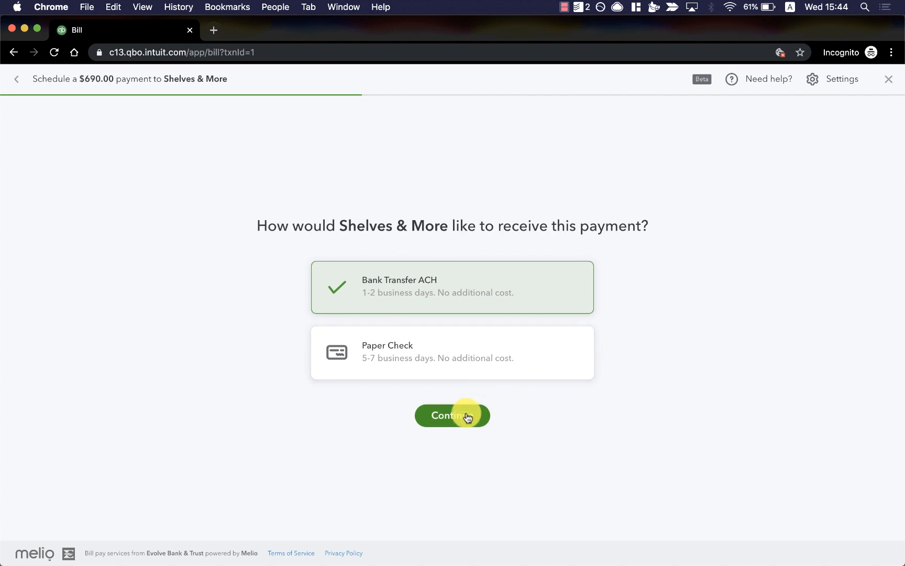
Continue with Bank Transfer ACH delivery to Shelves & More.
{"action": "left_click", "coordinate": [452, 415]}
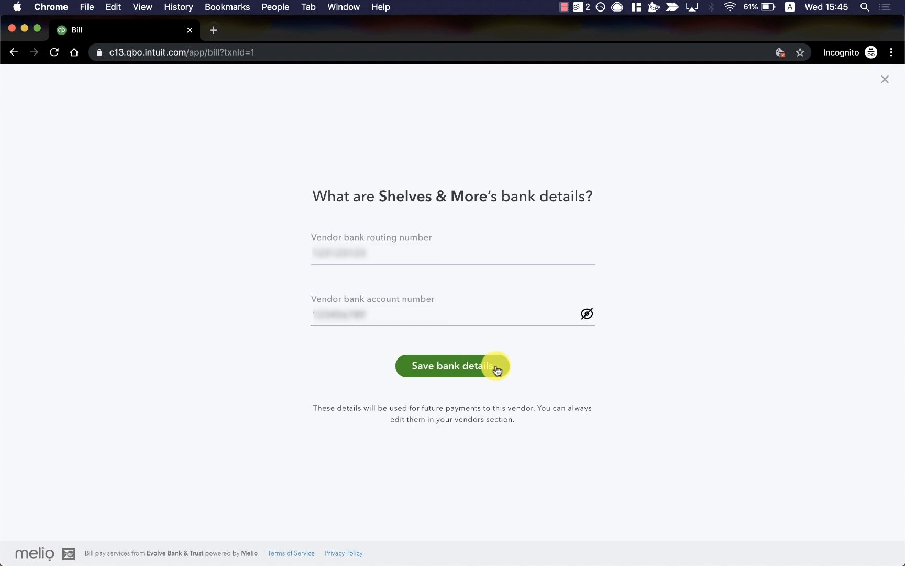
Save the vendor's bank details and schedule deduction for December 16, 2019.
{"action": "left_click", "coordinate": [451, 364]}
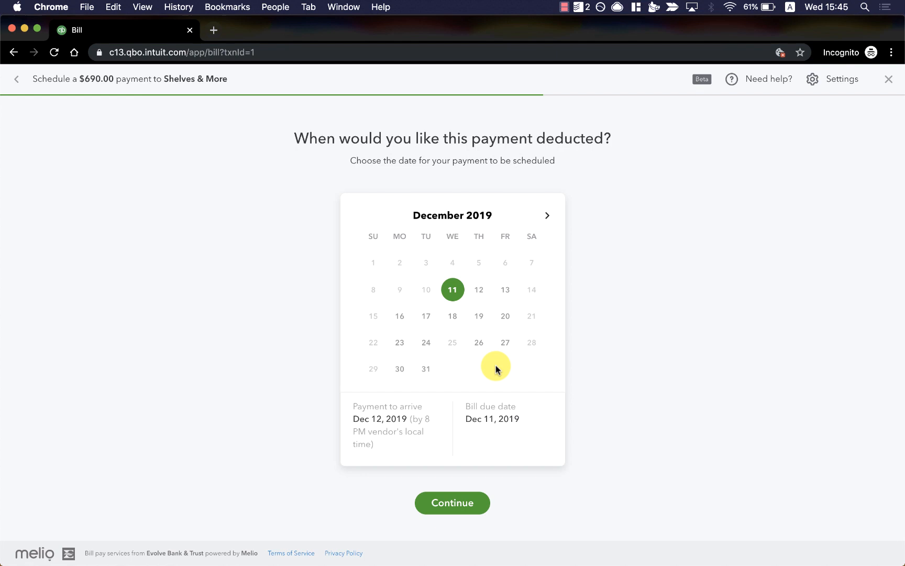
{"action": "mouse_move", "coordinate": [670, 344]}
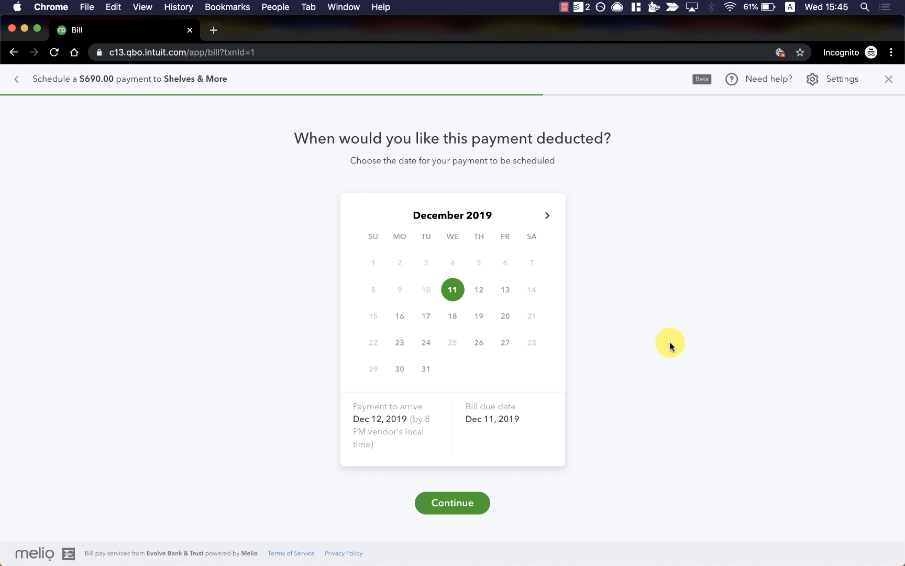
{"action": "mouse_move", "coordinate": [625, 341]}
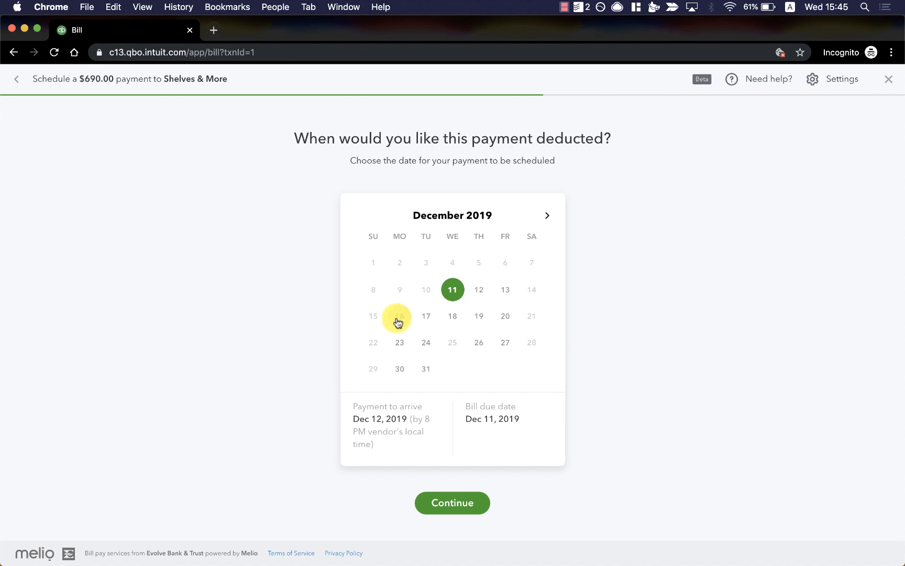
{"action": "left_click", "coordinate": [399, 316]}
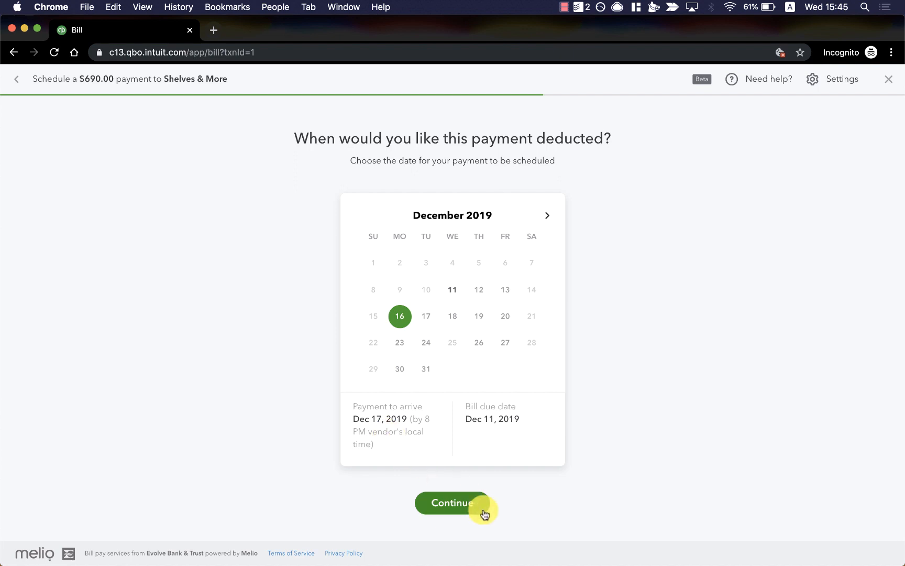
{"action": "left_click", "coordinate": [452, 502]}
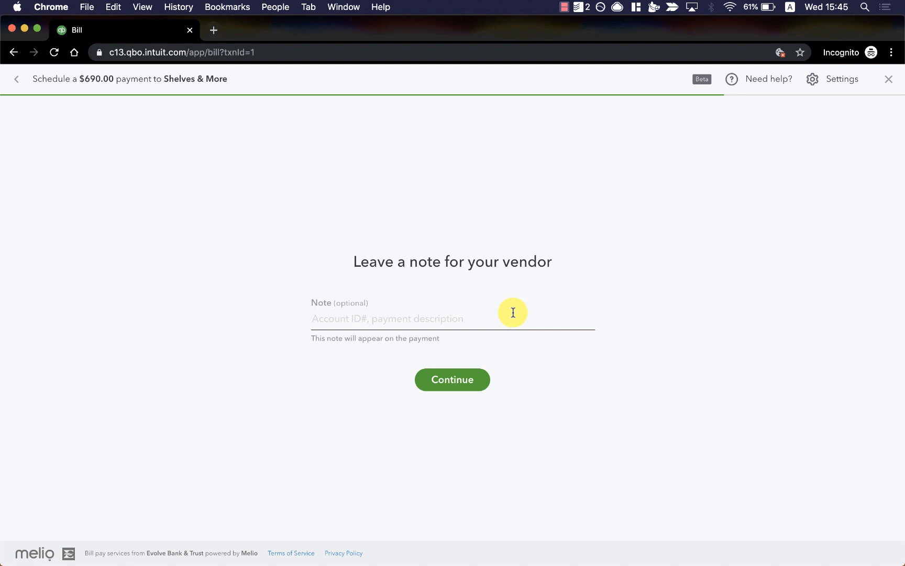
Add vendor note 18033 and confirm and schedule the $690 payment.
{"action": "type", "text": "18033"}
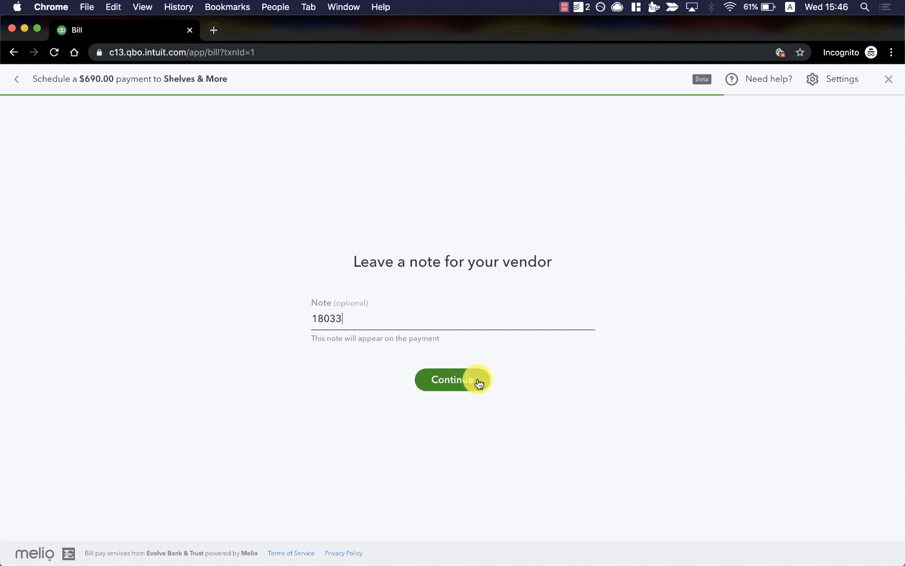
{"action": "left_click", "coordinate": [452, 380]}
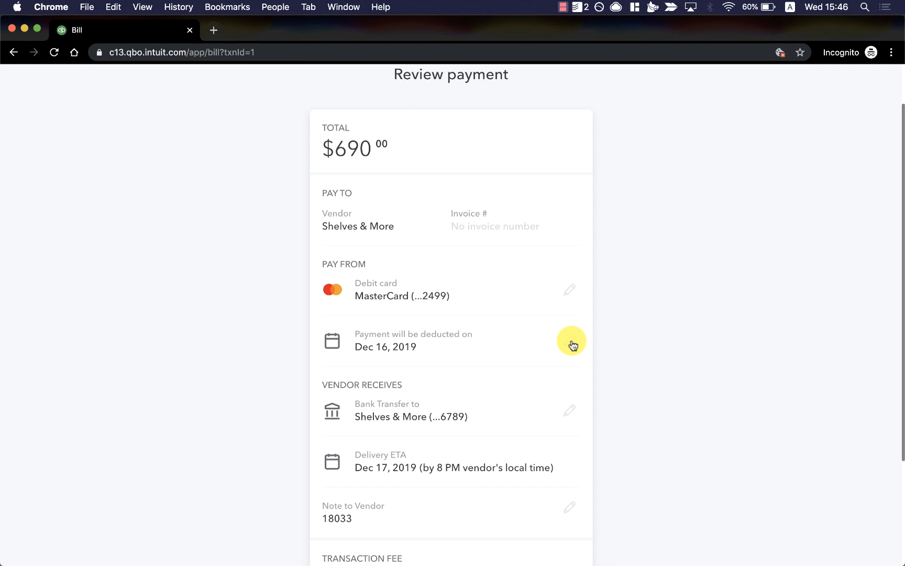
{"action": "scroll", "scroll_direction": "down", "scroll_amount": 3}
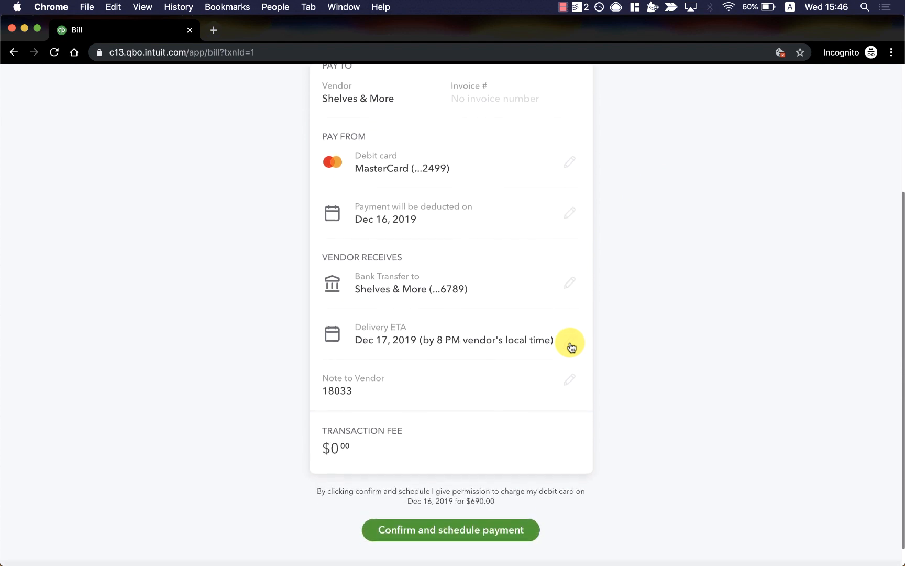
{"action": "left_click", "coordinate": [450, 529]}
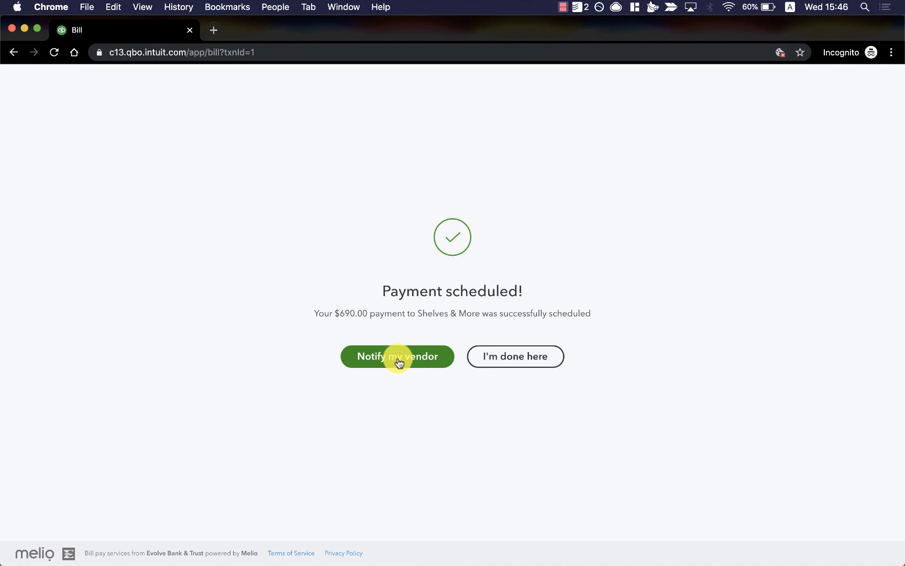
Dismiss the vendor email notification and finish, returning to the bill marked paid.
{"action": "left_click", "coordinate": [398, 356]}
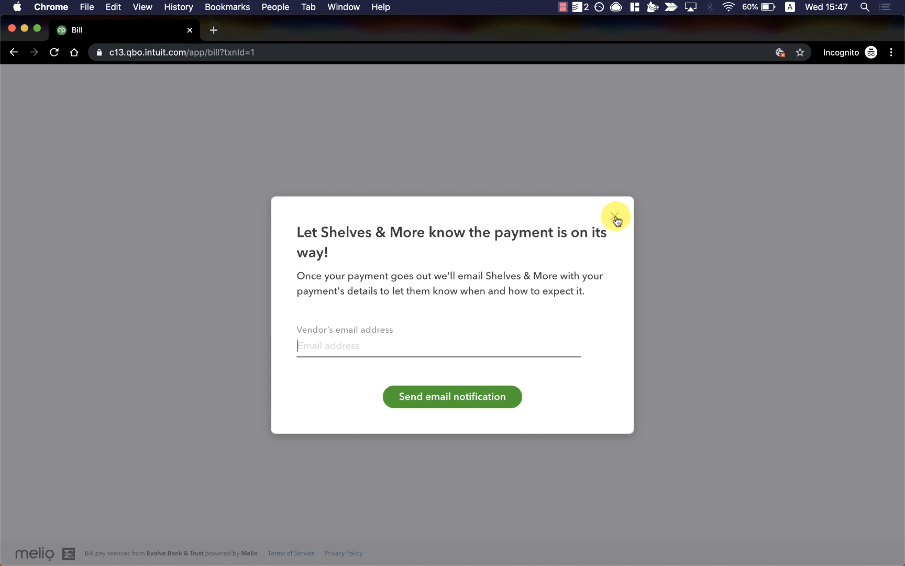
{"action": "left_click", "coordinate": [616, 219]}
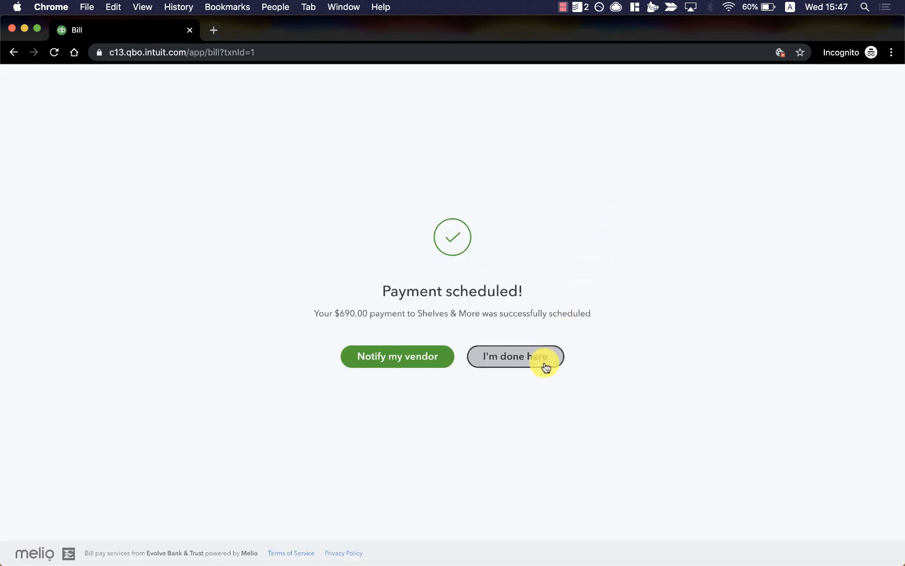
{"action": "left_click", "coordinate": [516, 356]}
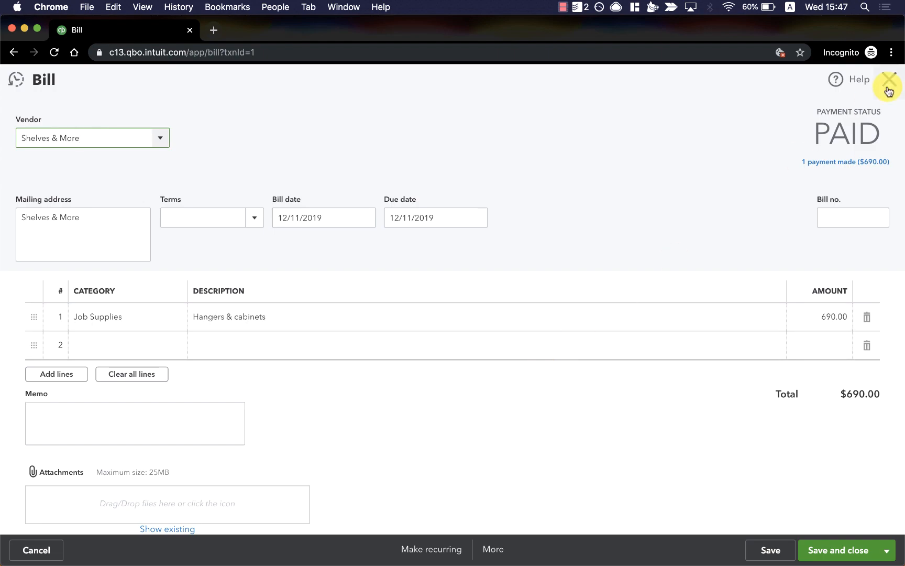
Close the bill and open the 12/16/2019 $690 Bill Payment from the expense list.
{"action": "left_click", "coordinate": [889, 79]}
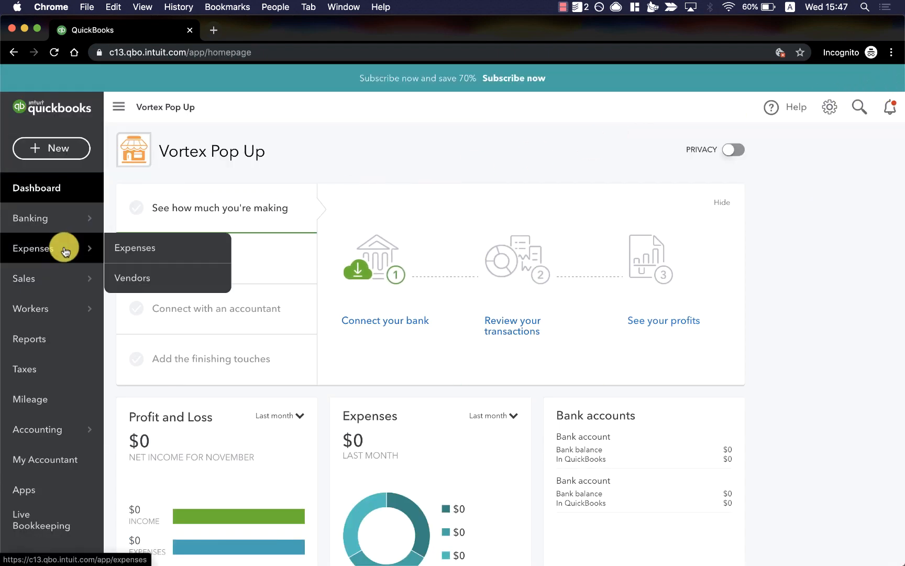
{"action": "left_click", "coordinate": [134, 247]}
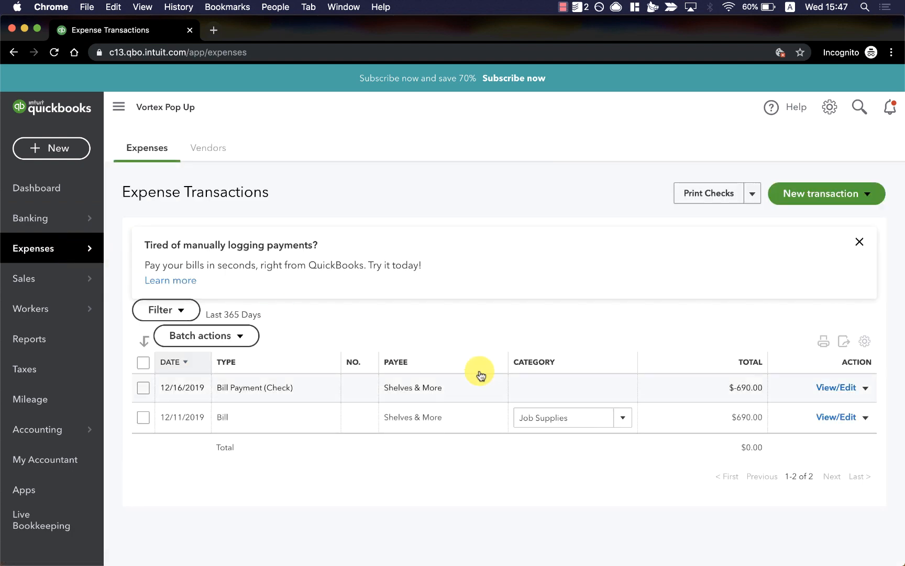
{"action": "left_click", "coordinate": [835, 387]}
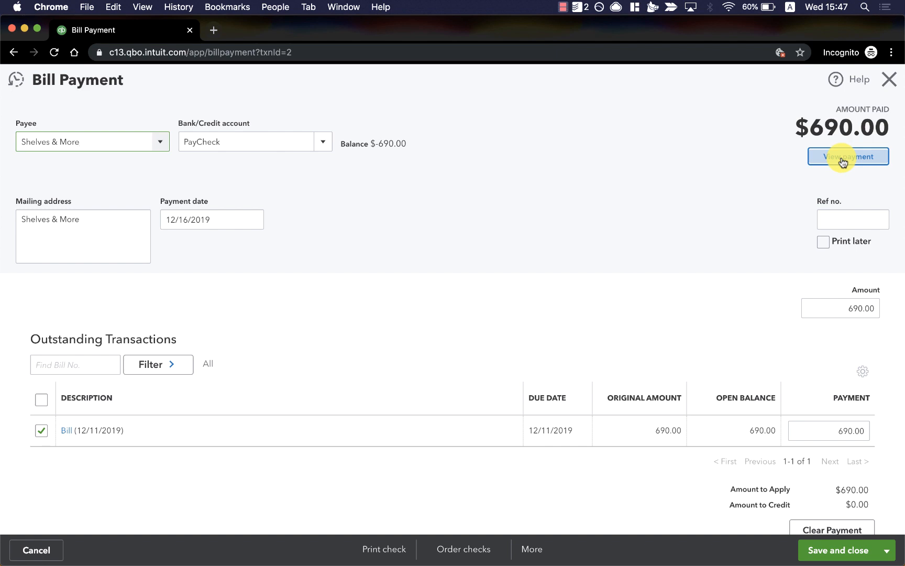
View the scheduled $690 payment details and browse the Need help? FAQ panel.
{"action": "left_click", "coordinate": [849, 156]}
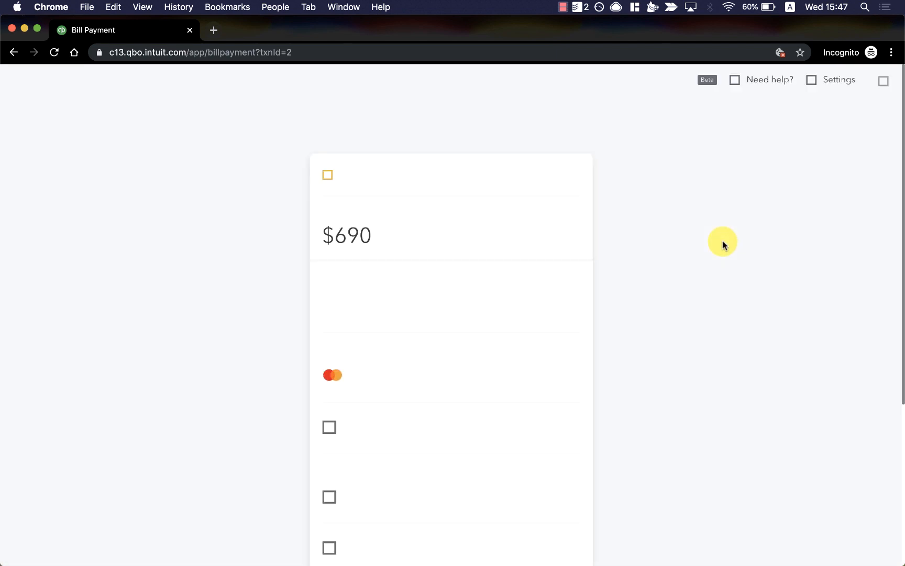
{"action": "scroll", "scroll_direction": "down", "scroll_amount": 3}
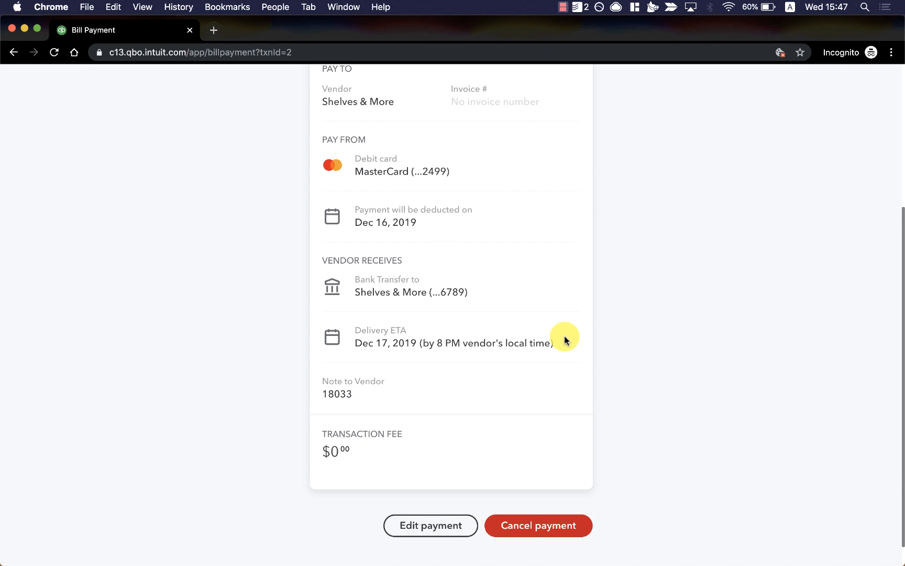
{"action": "mouse_move", "coordinate": [718, 362]}
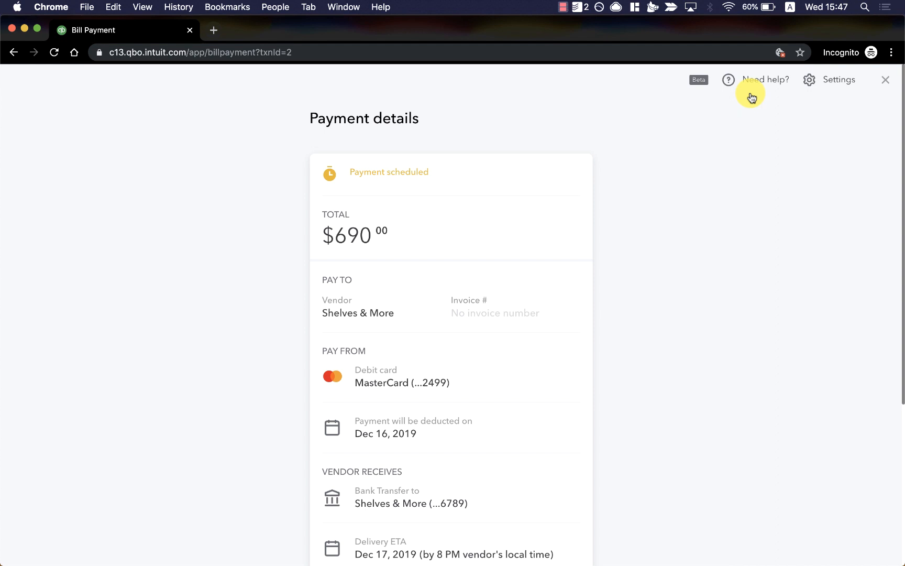
{"action": "left_click", "coordinate": [765, 80]}
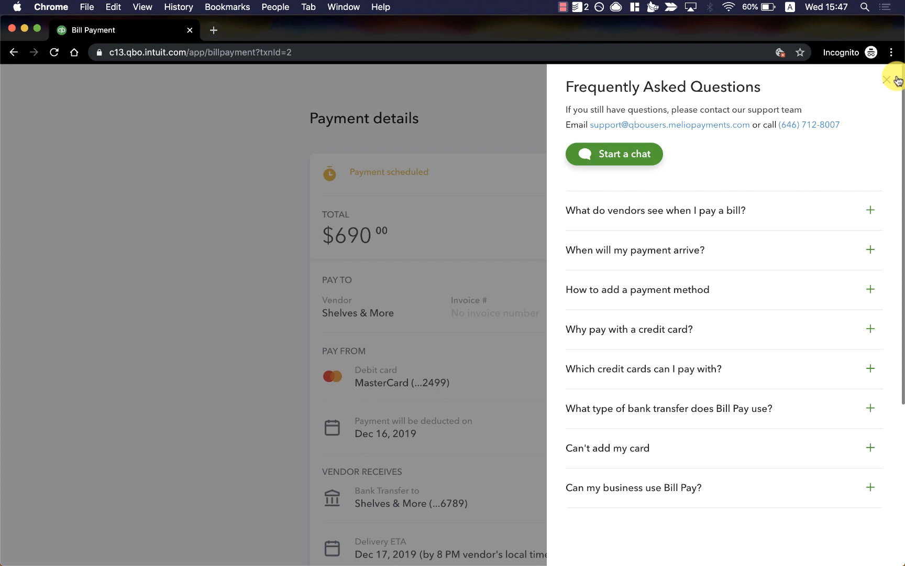
{"action": "left_click", "coordinate": [885, 79]}
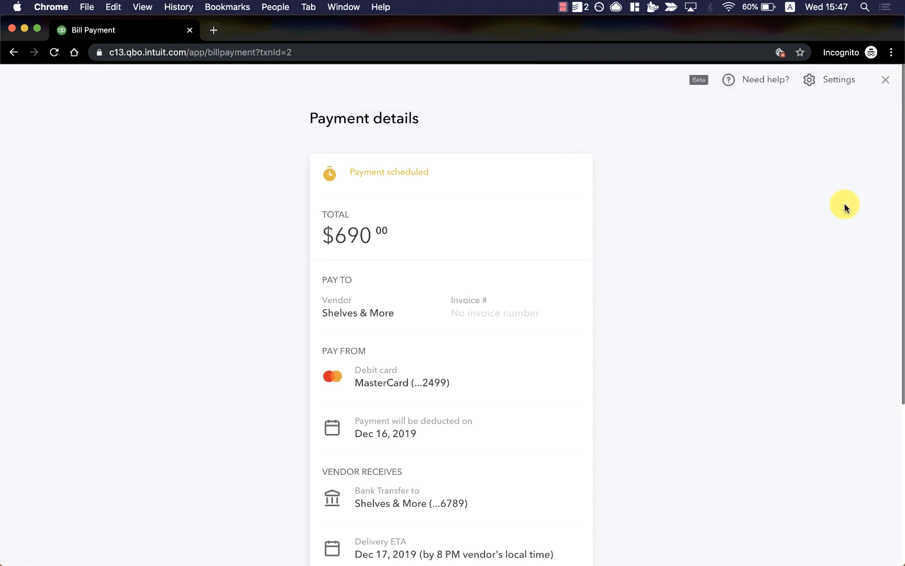